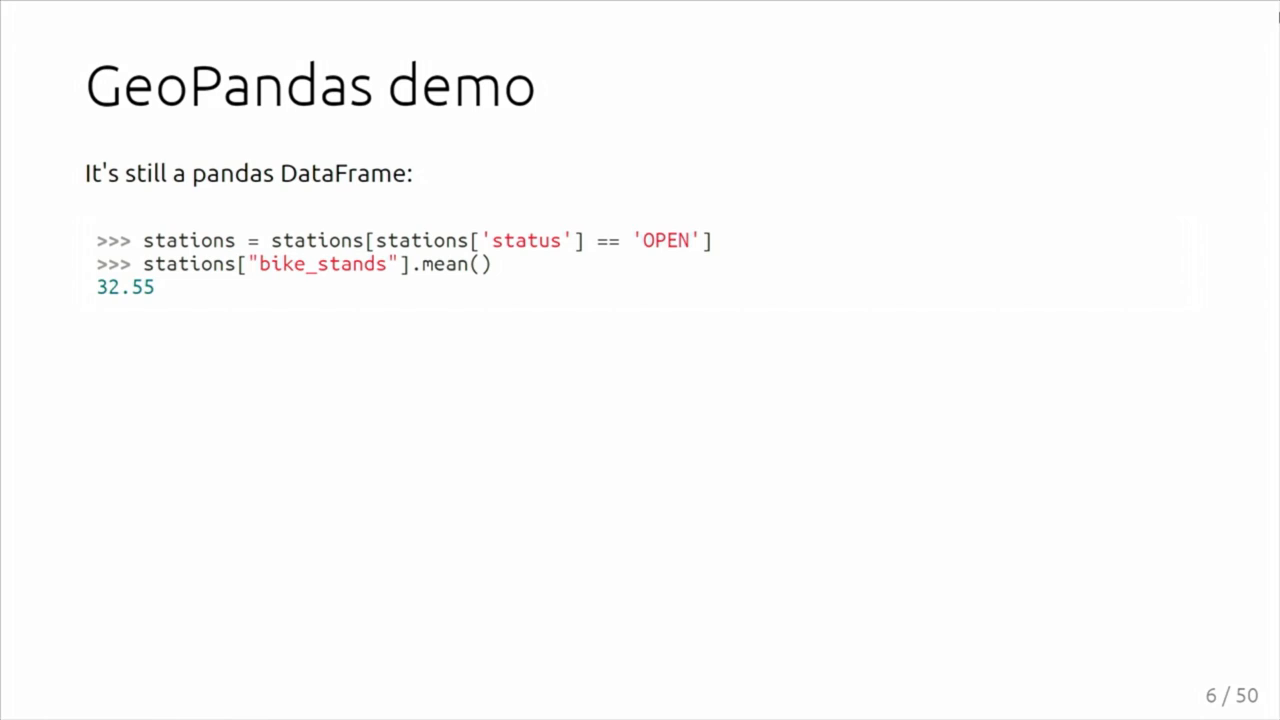
pyautogui.press('Right')
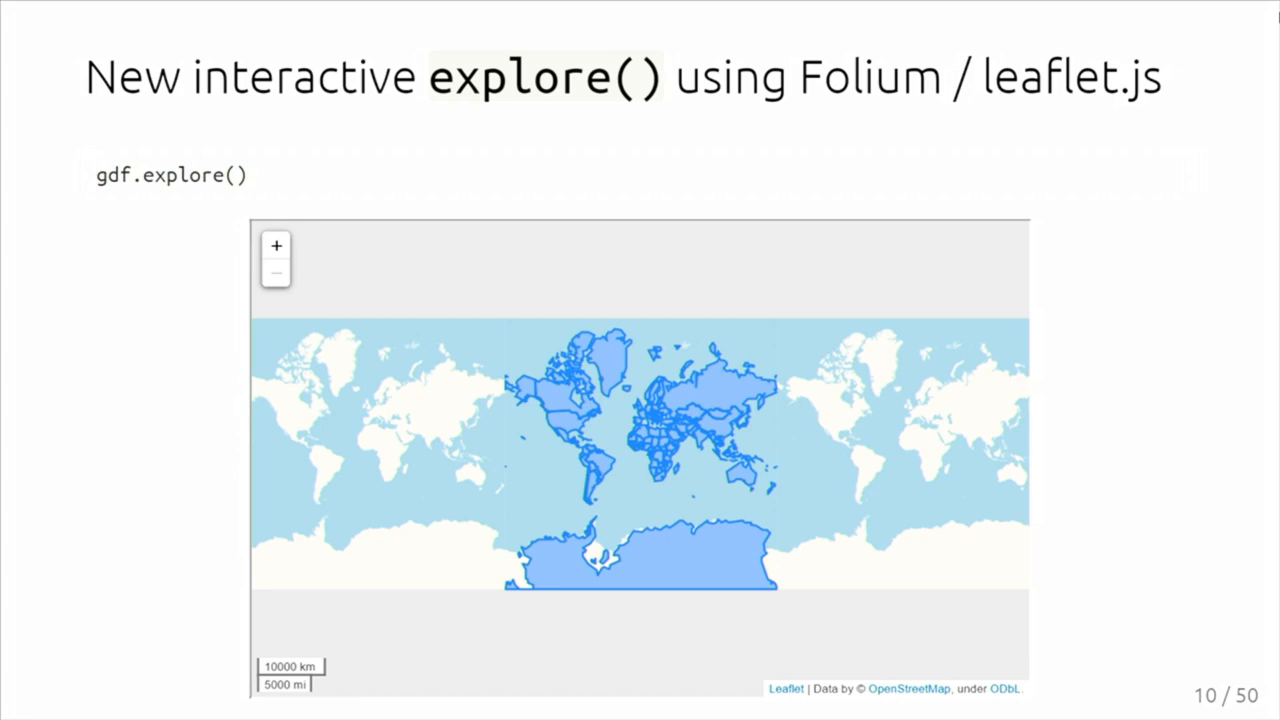
pyautogui.press('Right')
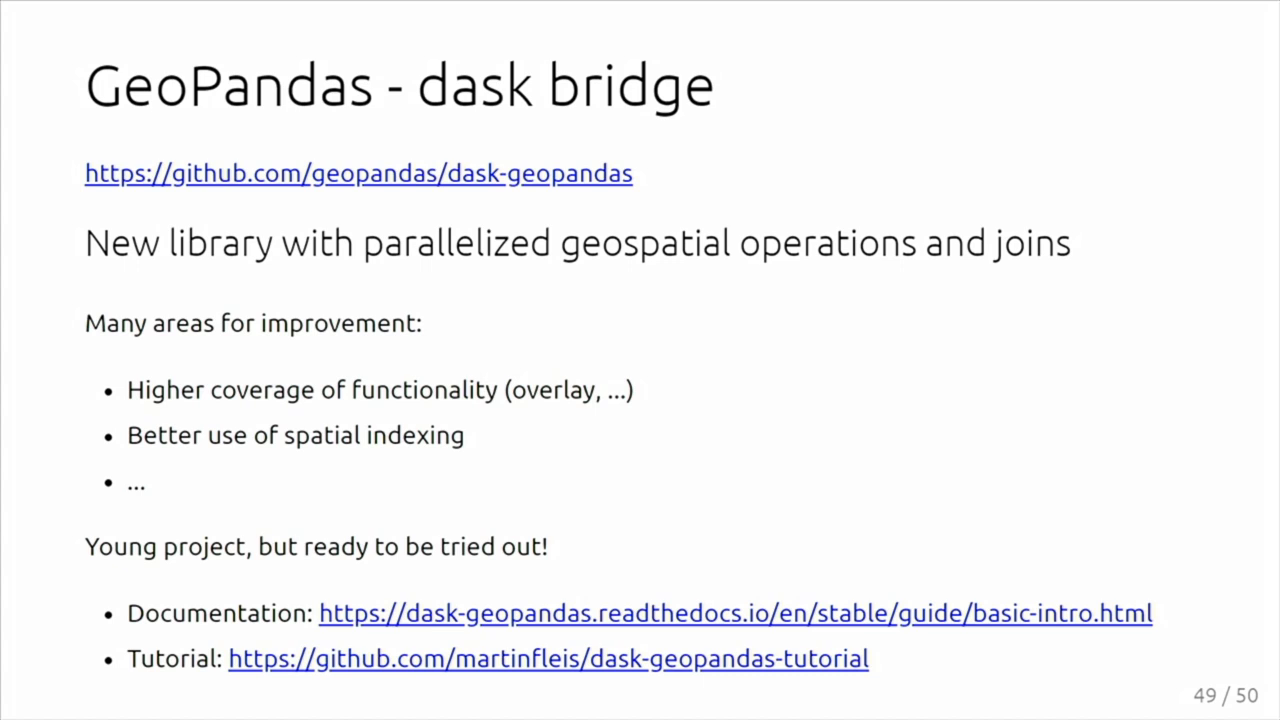
pyautogui.press('Right')
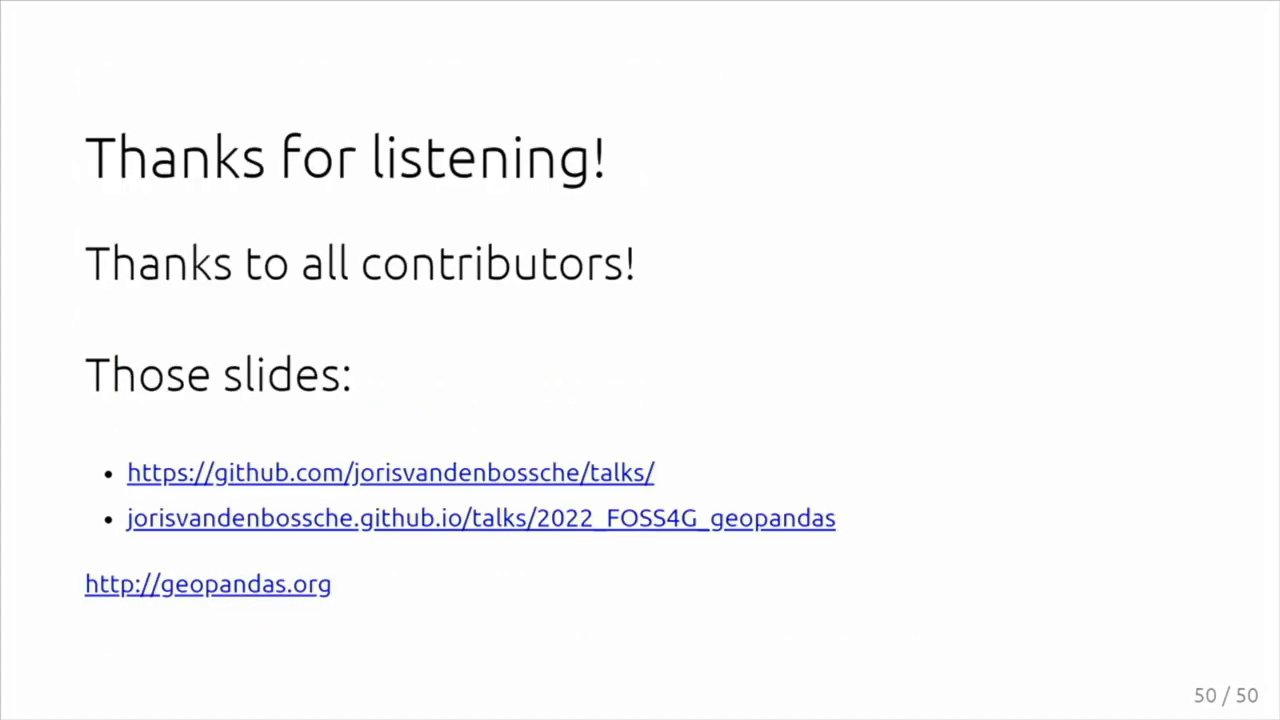